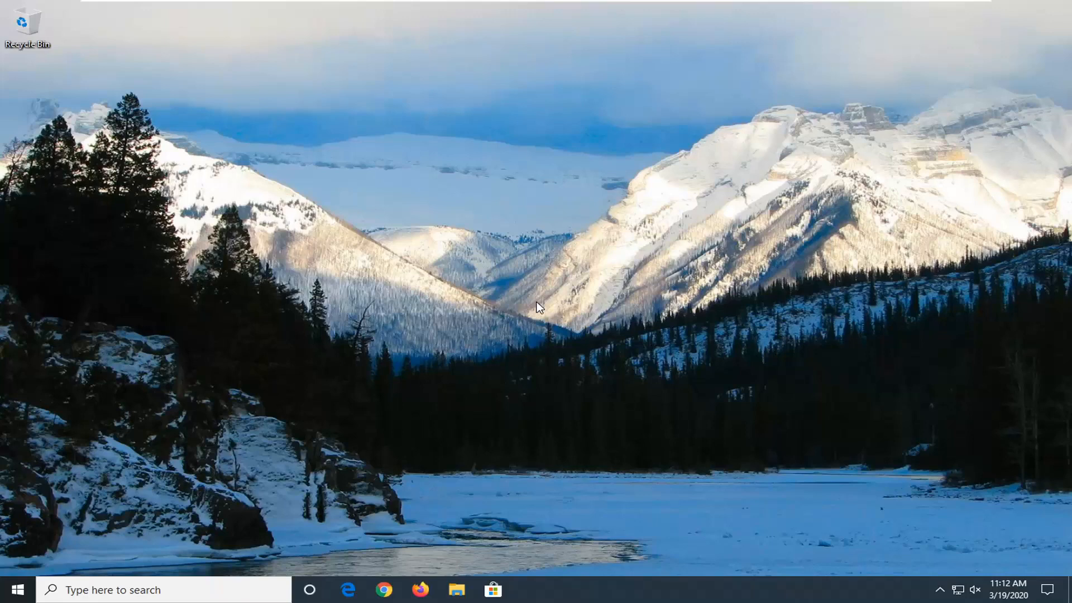
Step: Begin a Start menu search to locate the Services app
left_click(17, 590)
type("apps: services")
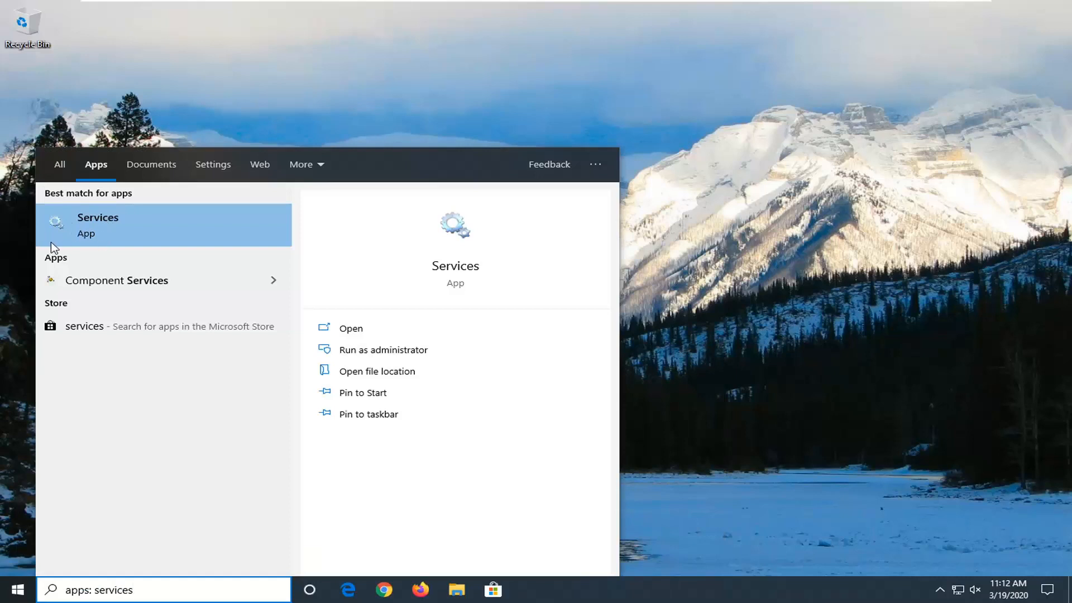
mouse_move(87, 227)
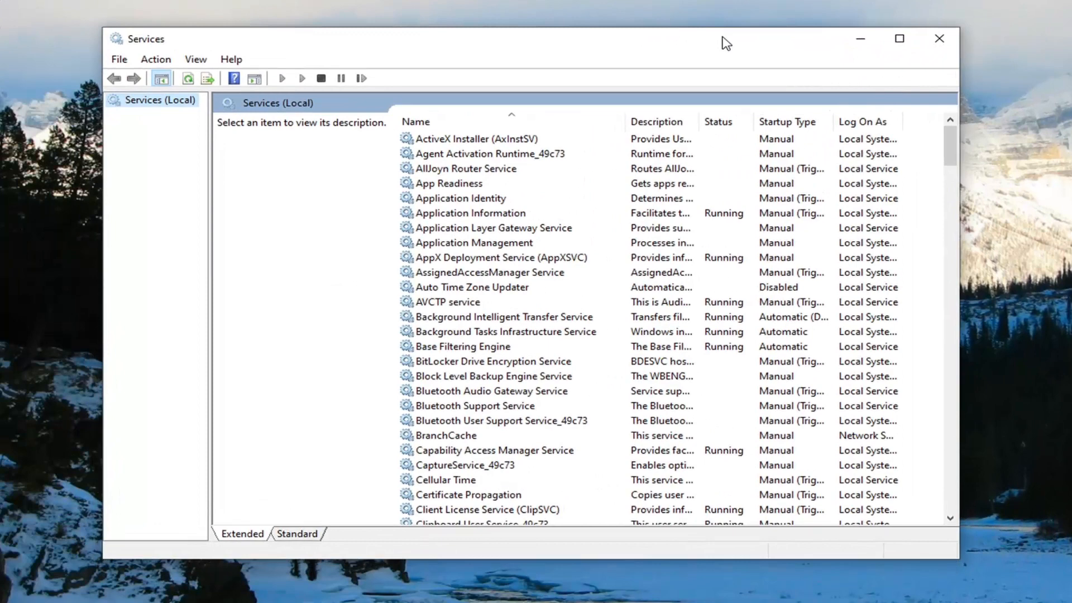
mouse_move(465, 258)
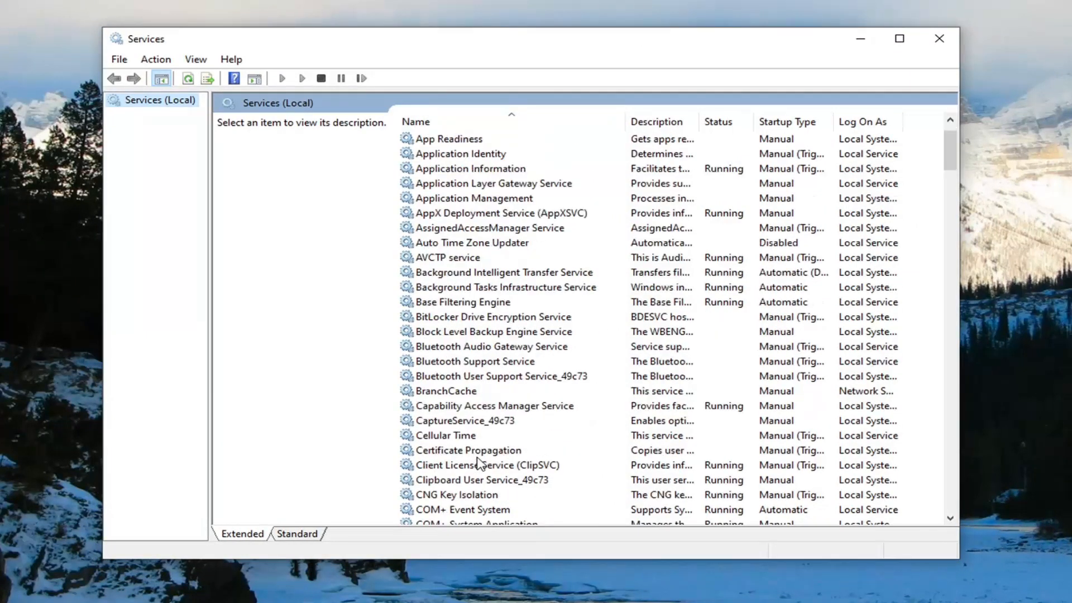
scroll("down", 3)
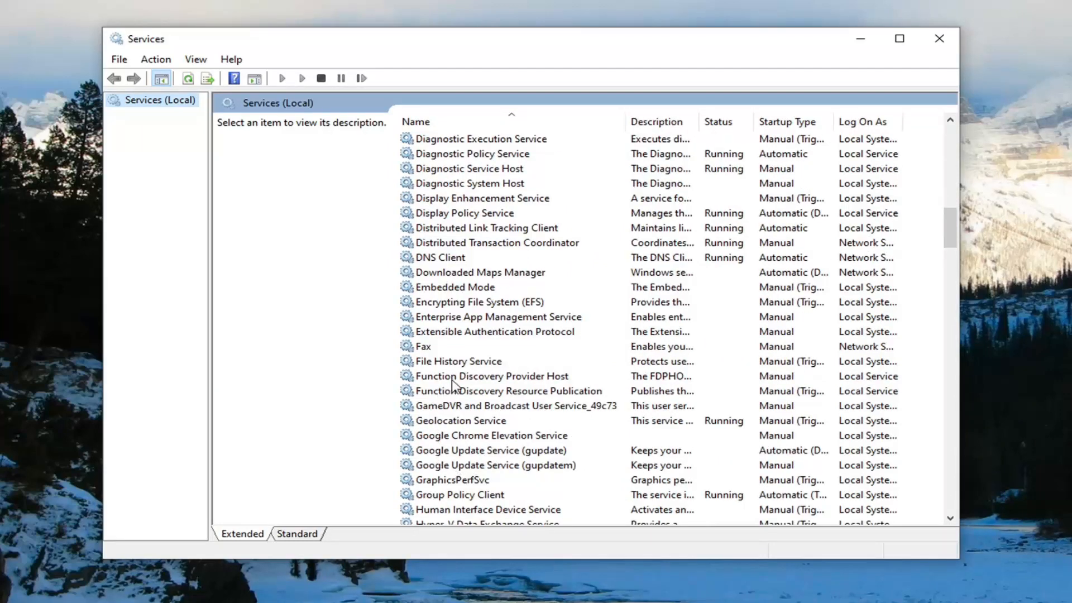
Step: Give Function Discovery Provider Host an Automatic (Delayed Start) startup type, start it, and apply
double_click(492, 375)
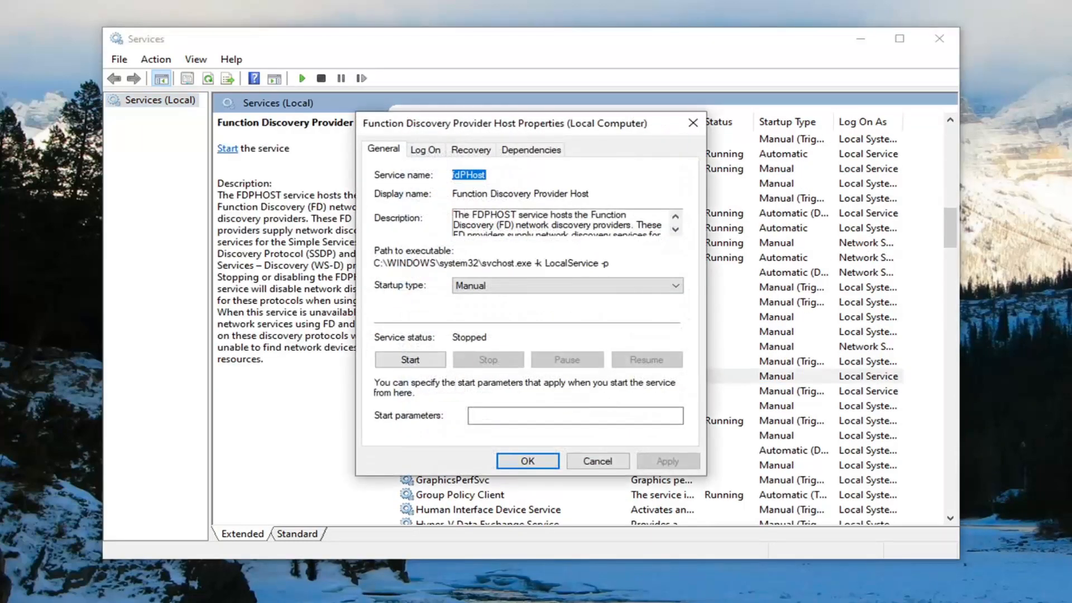
left_click(565, 285)
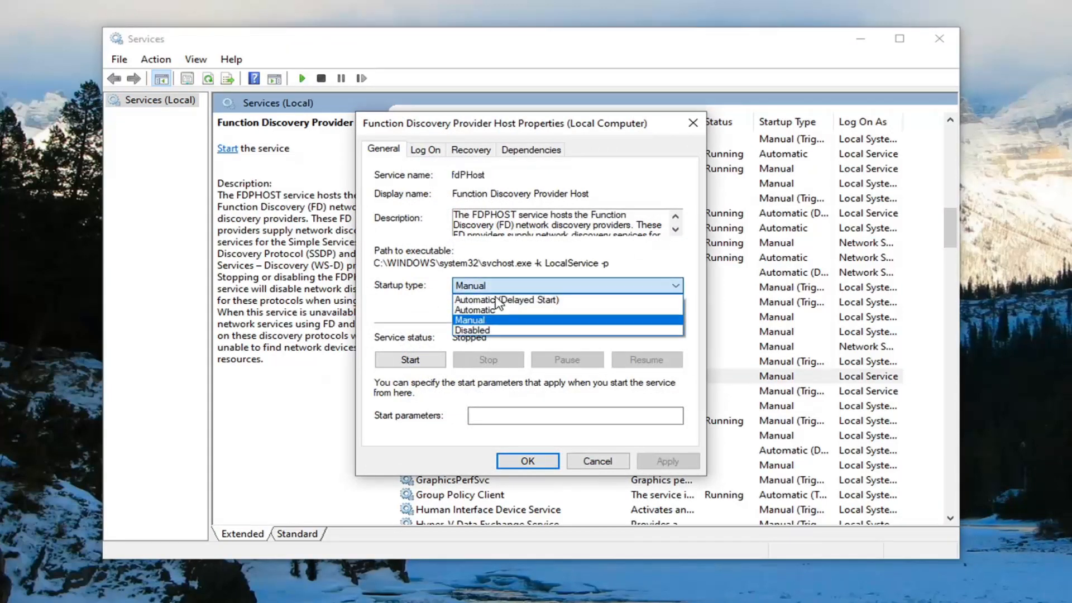
left_click(506, 300)
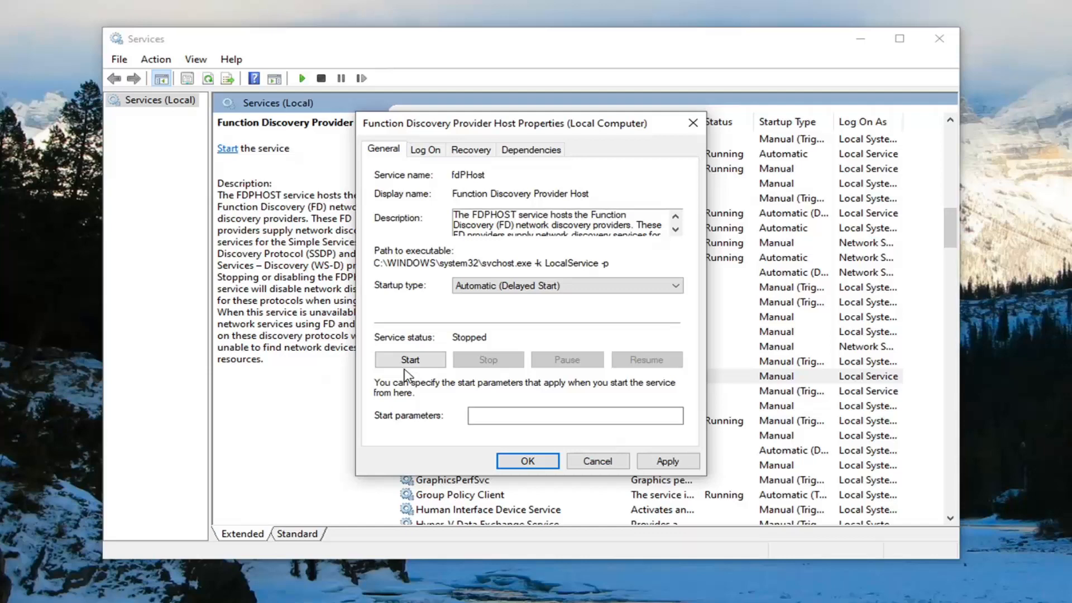
left_click(410, 359)
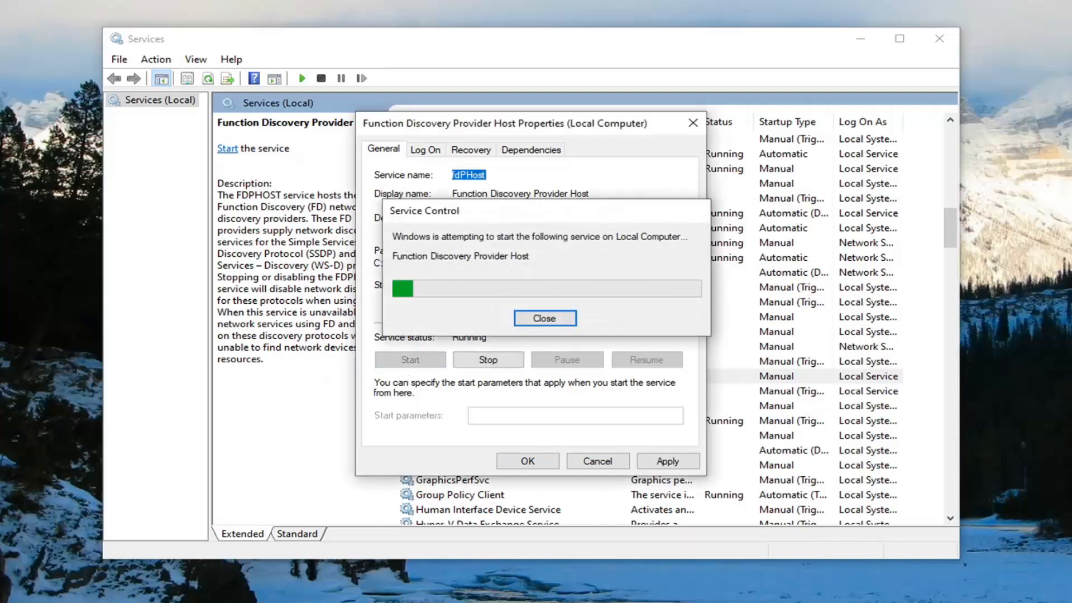
left_click(544, 319)
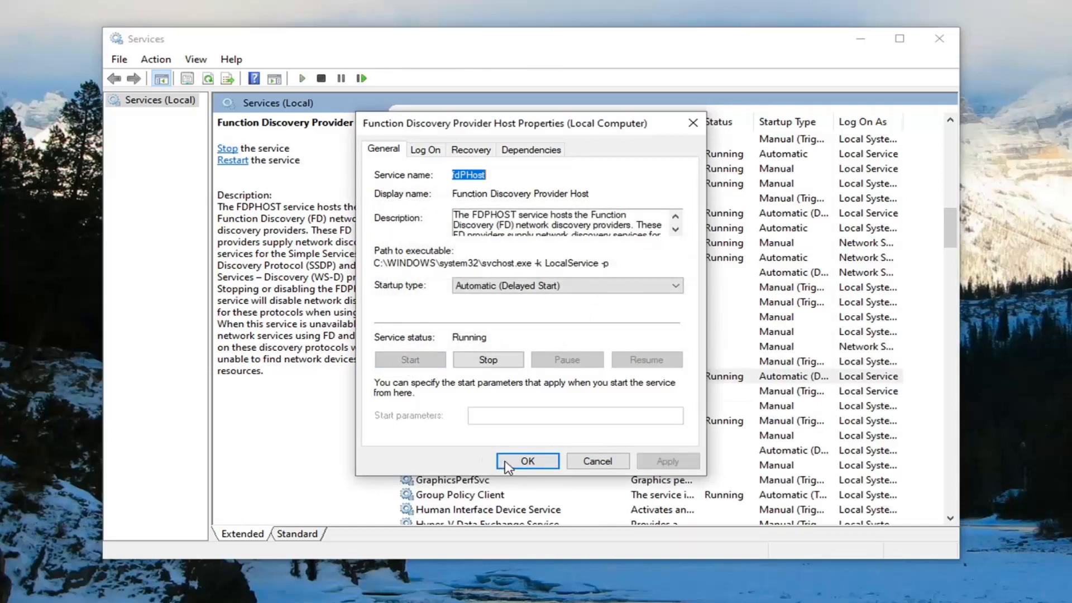
left_click(526, 460)
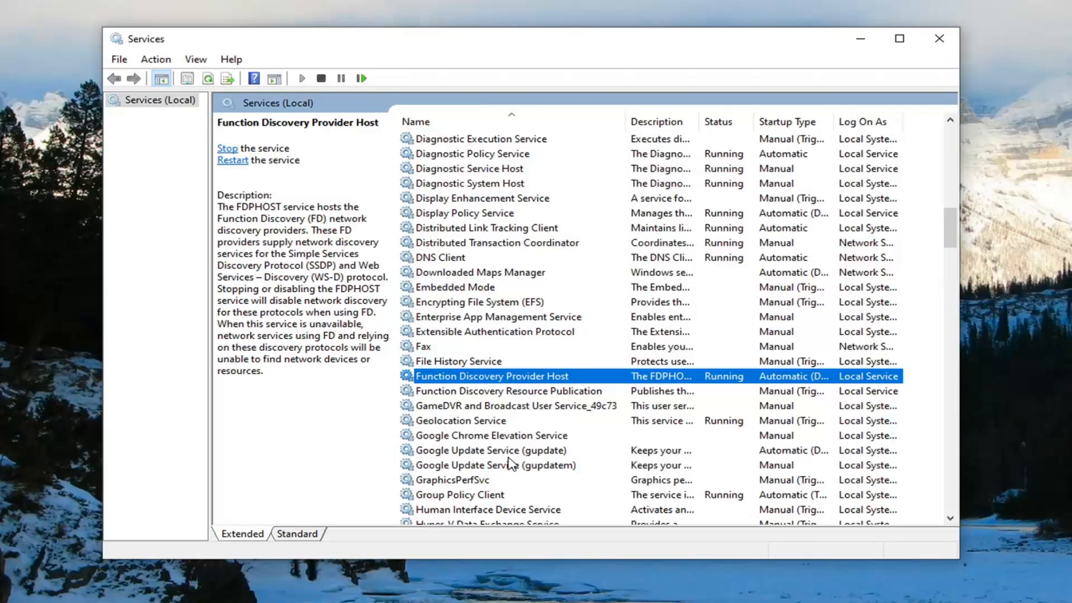
mouse_move(476, 402)
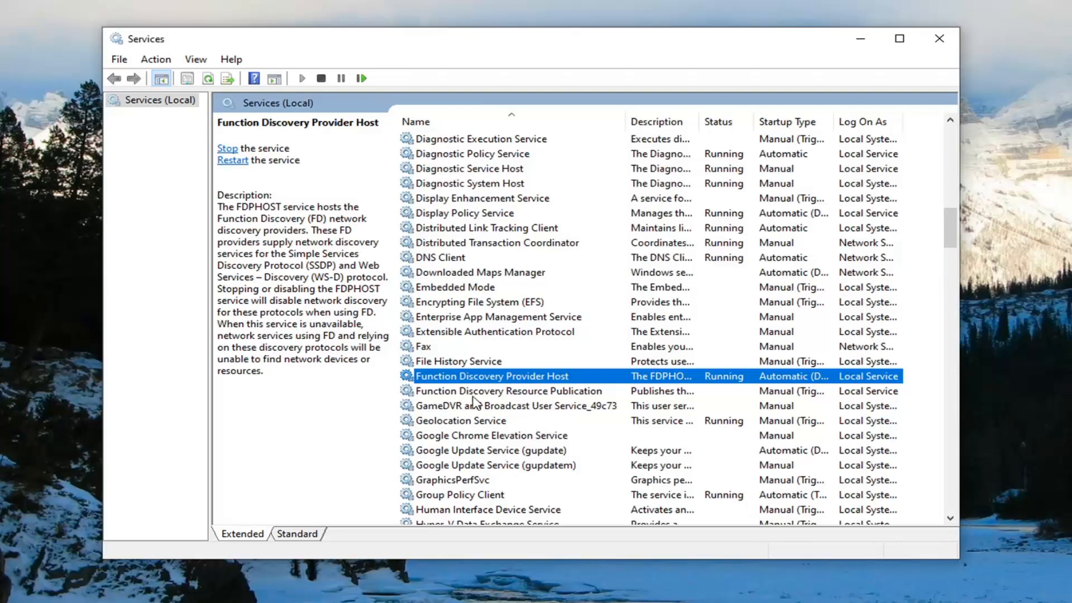
Step: Give Function Discovery Resource Publication an Automatic (Delayed Start) startup type and start it
double_click(509, 391)
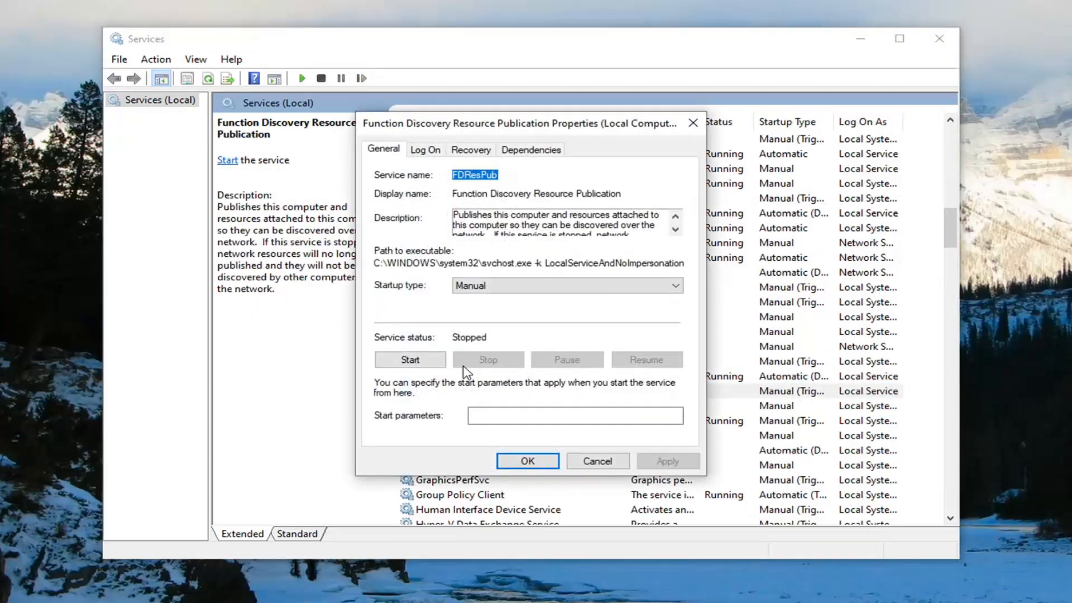
left_click(565, 285)
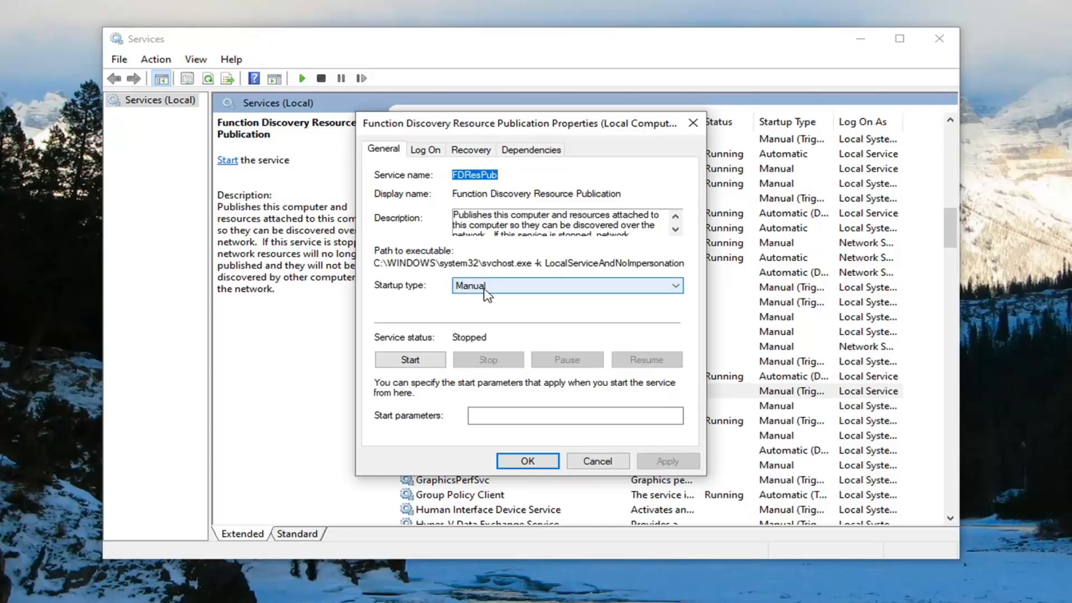
left_click(564, 286)
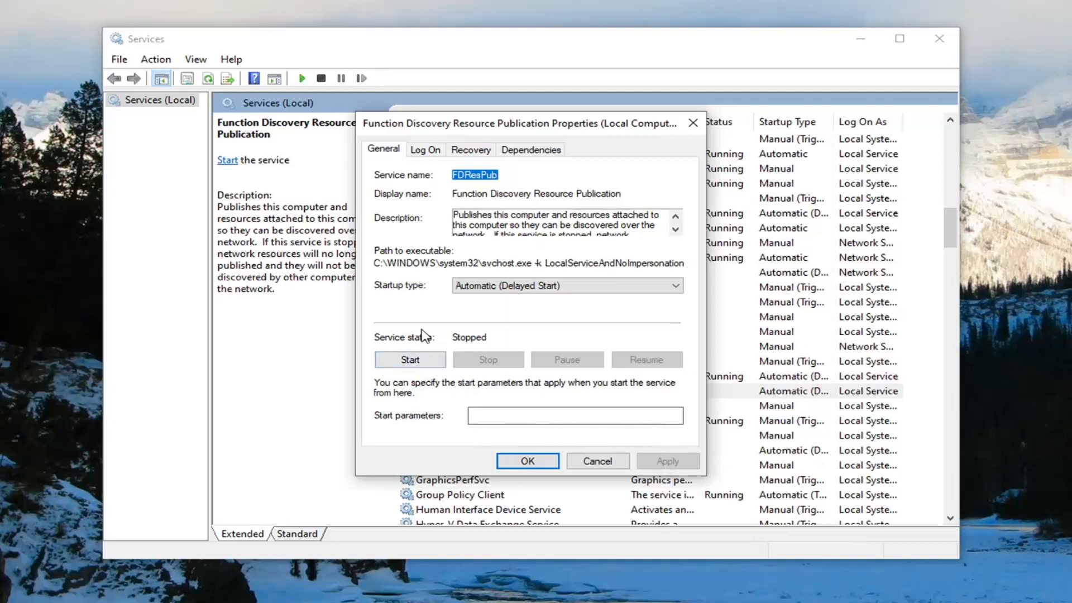
left_click(410, 360)
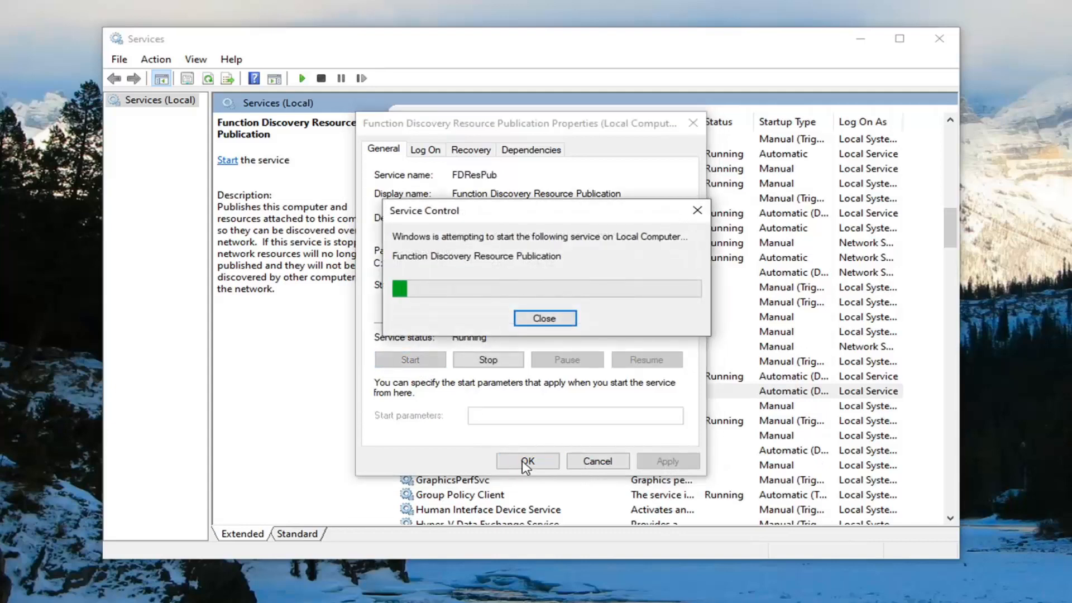
left_click(544, 318)
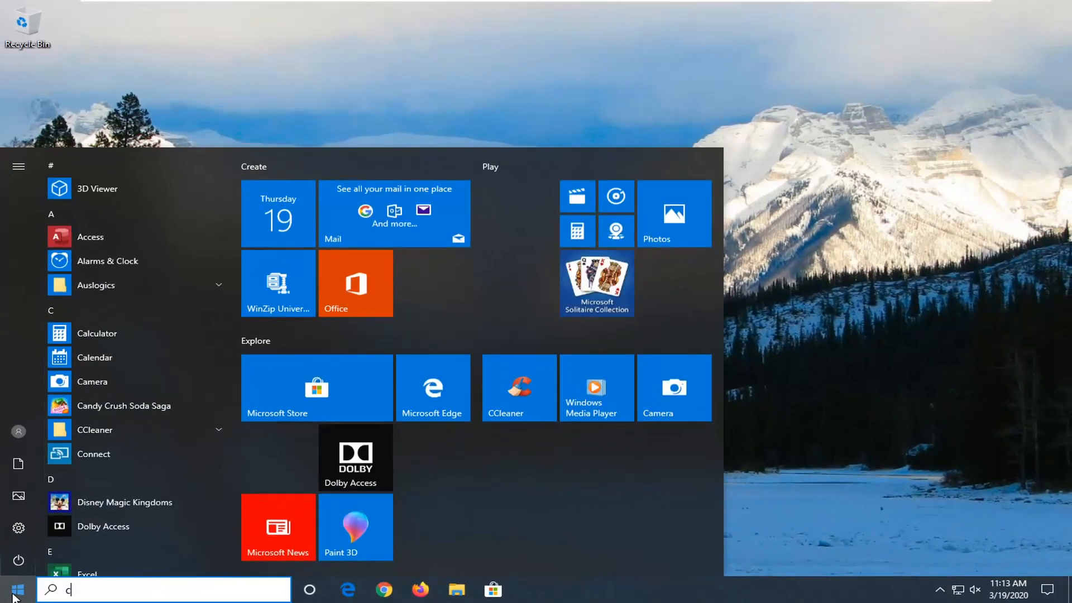
Step: Search for "control panel", launch it, and go to Network and Sharing Center
type("ontrol panel")
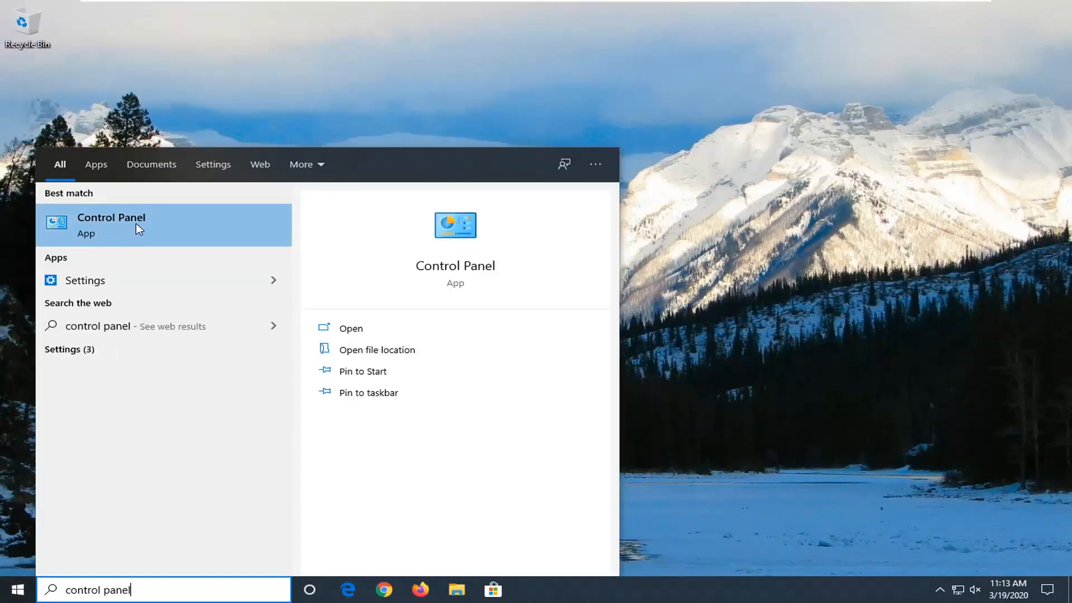
left_click(110, 224)
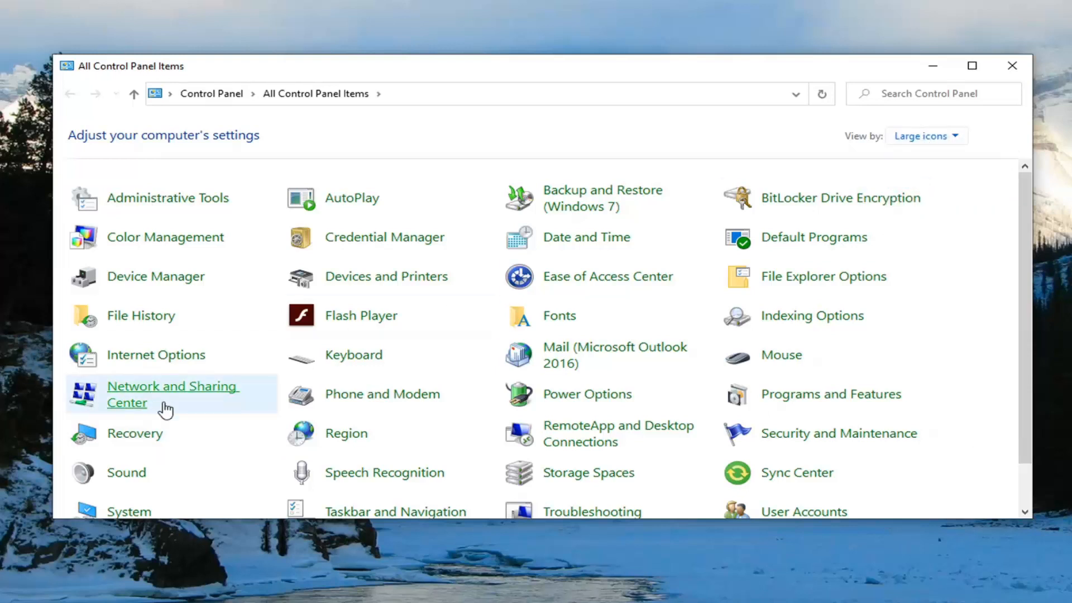
left_click(172, 394)
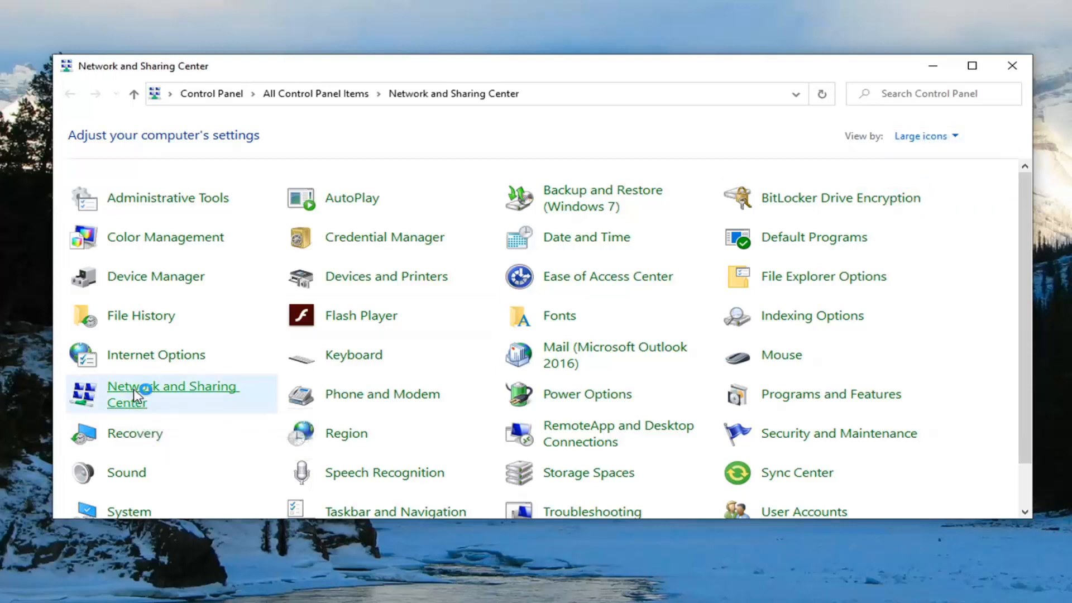
left_click(172, 394)
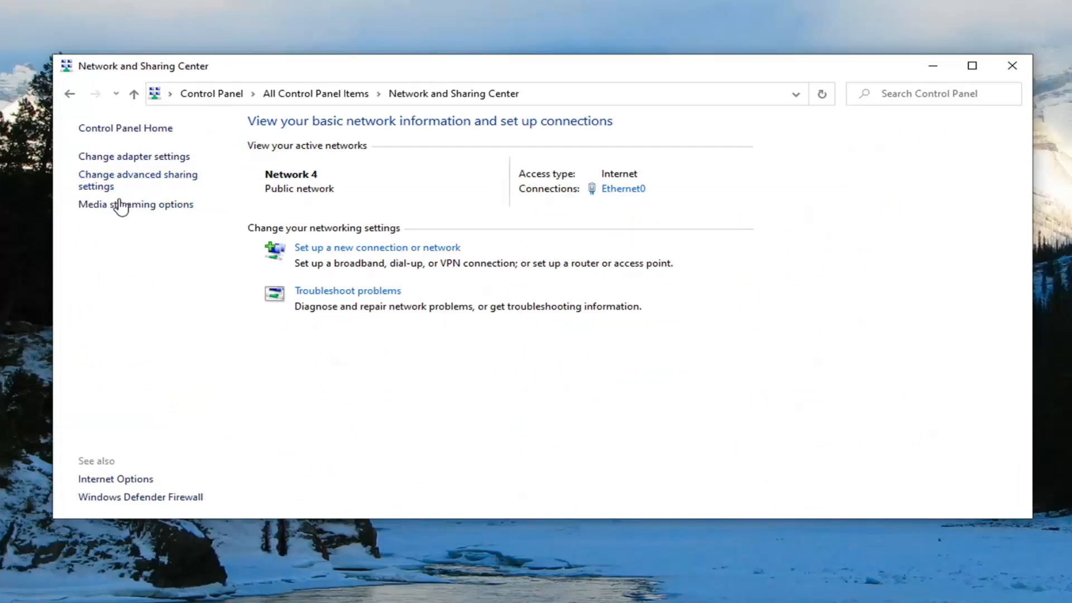
mouse_move(136, 180)
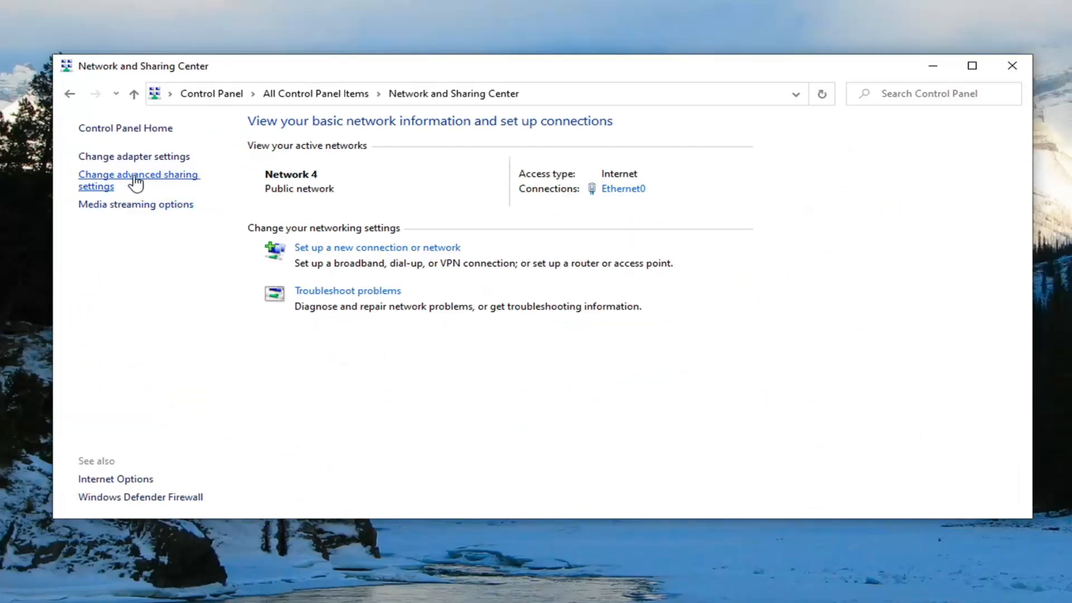
Step: In Advanced sharing settings, turn on network discovery for the Guest or Public profile
left_click(138, 180)
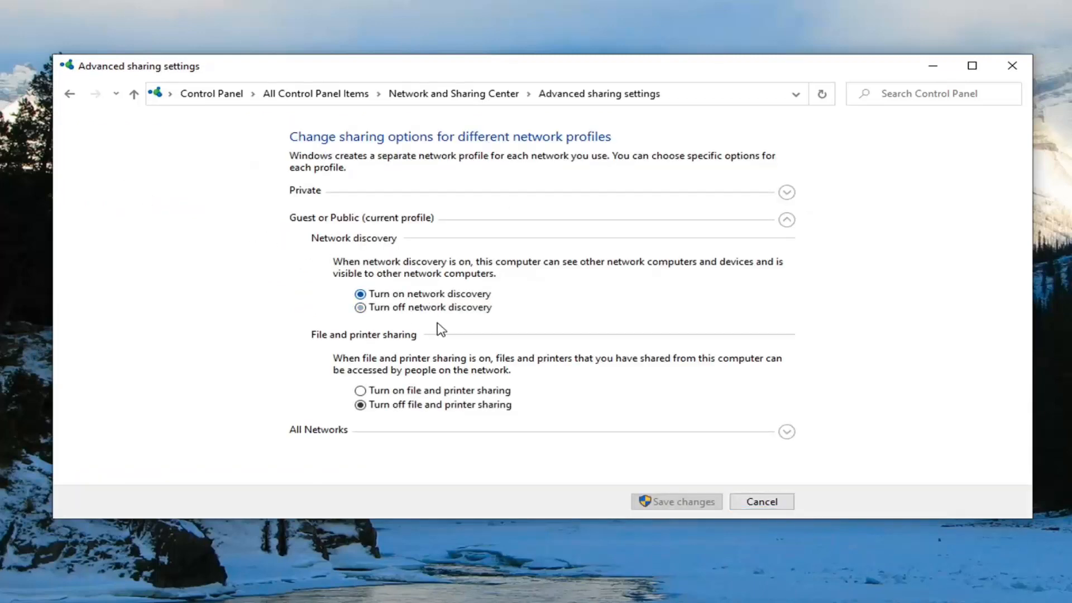
left_click(361, 294)
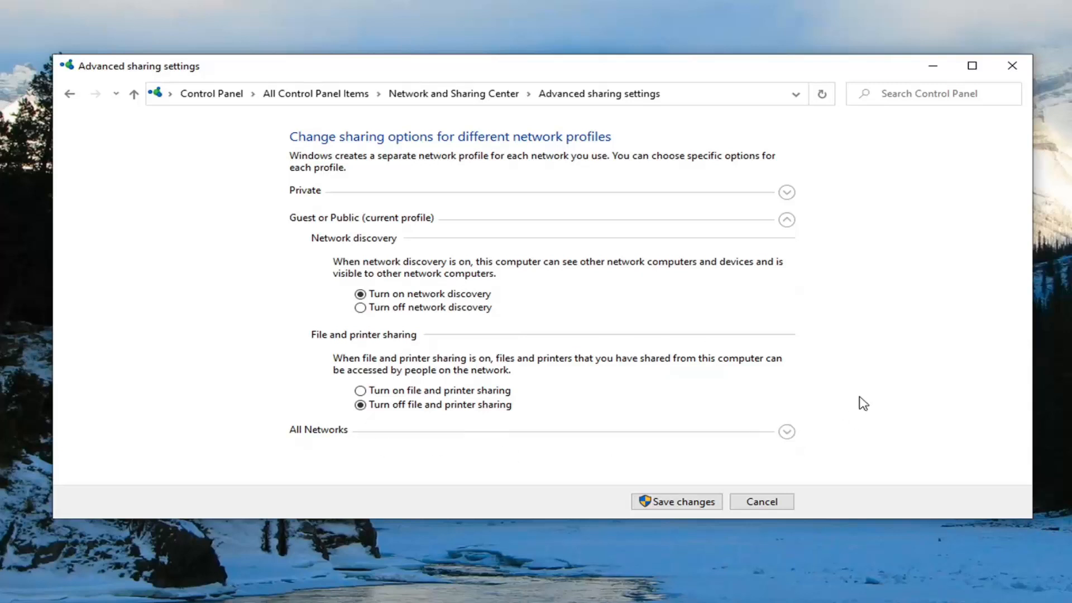
Step: Review the All Networks section, save the sharing changes, and close Control Panel
scroll("down", 3)
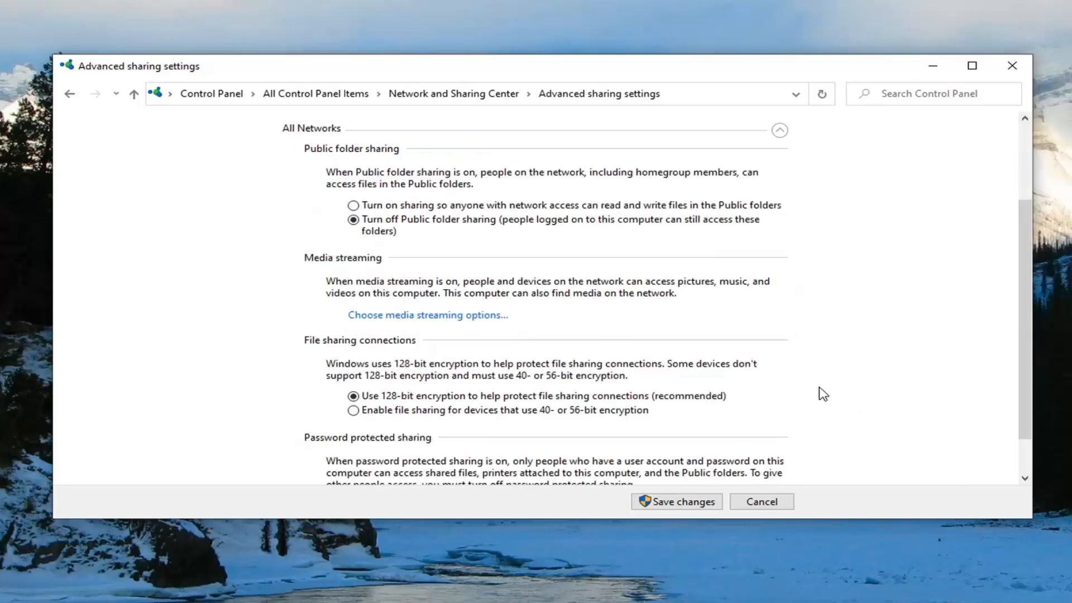
scroll("down", 3)
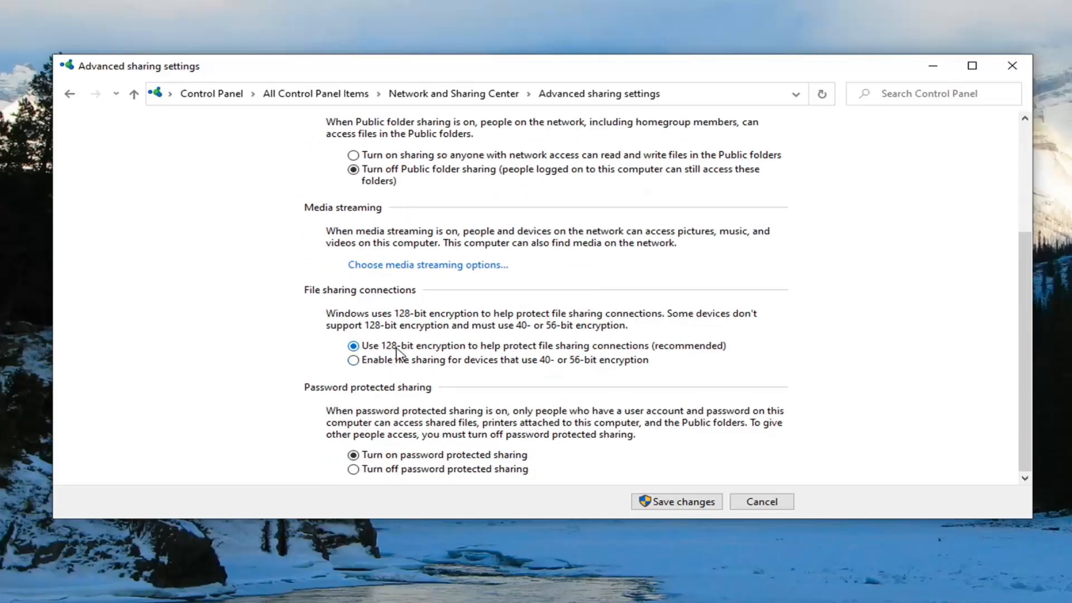
mouse_move(380, 457)
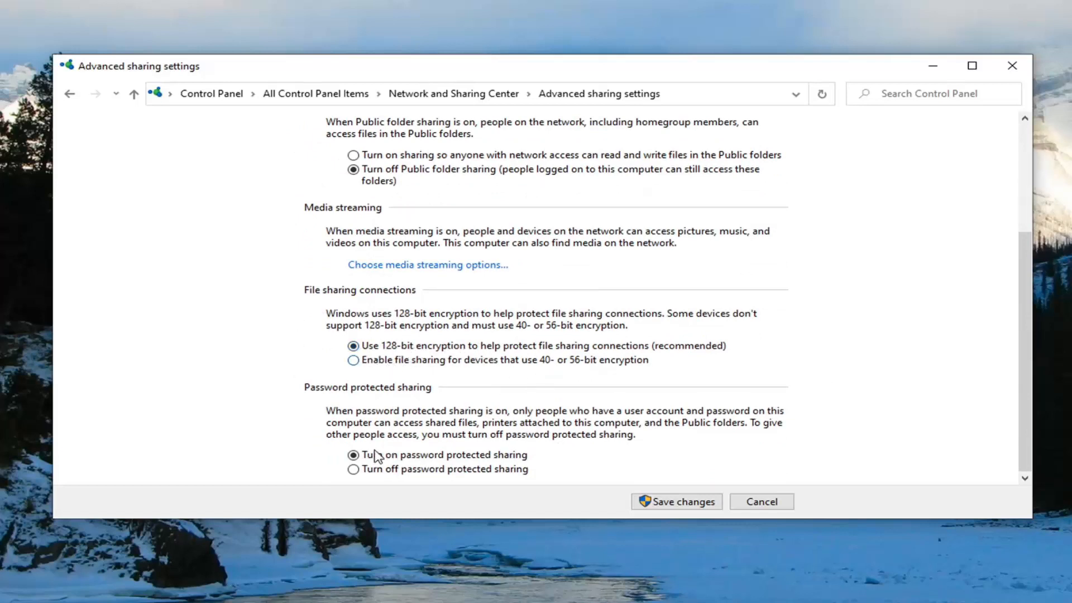
scroll("up", 3)
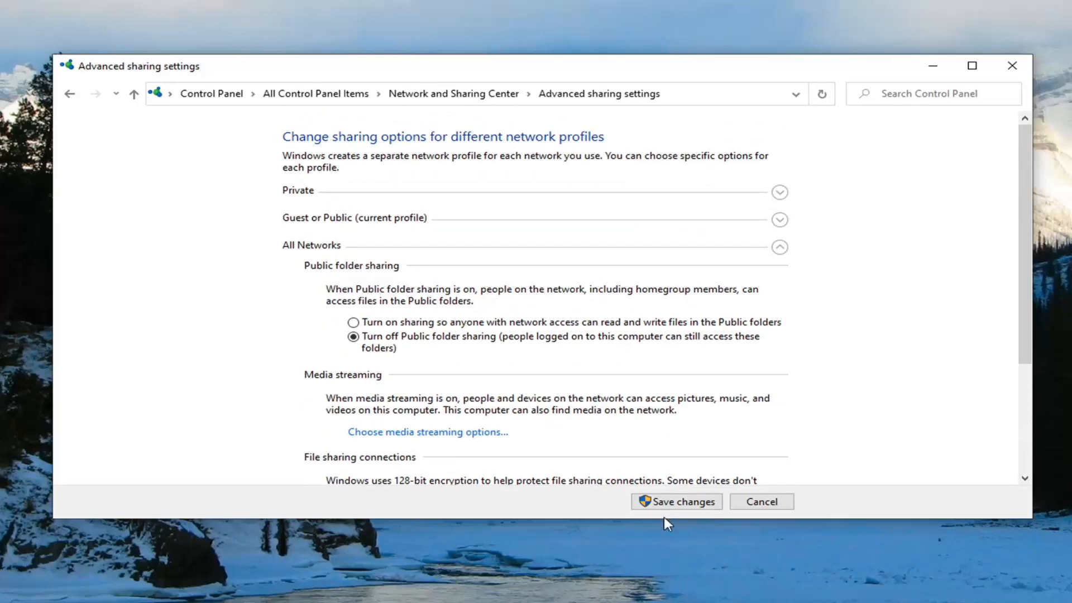
left_click(677, 501)
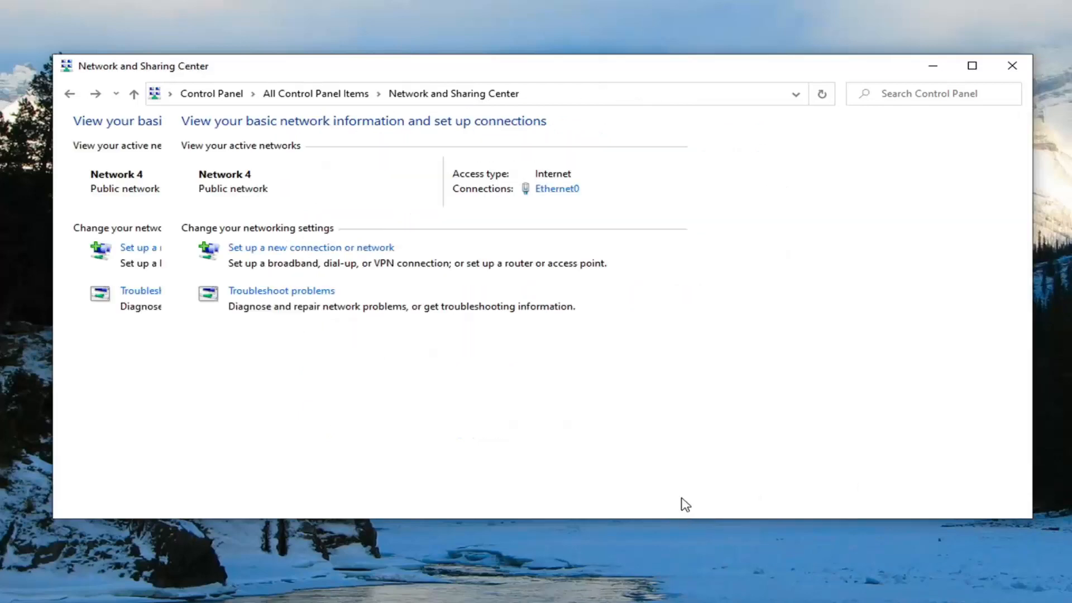
left_click(1013, 66)
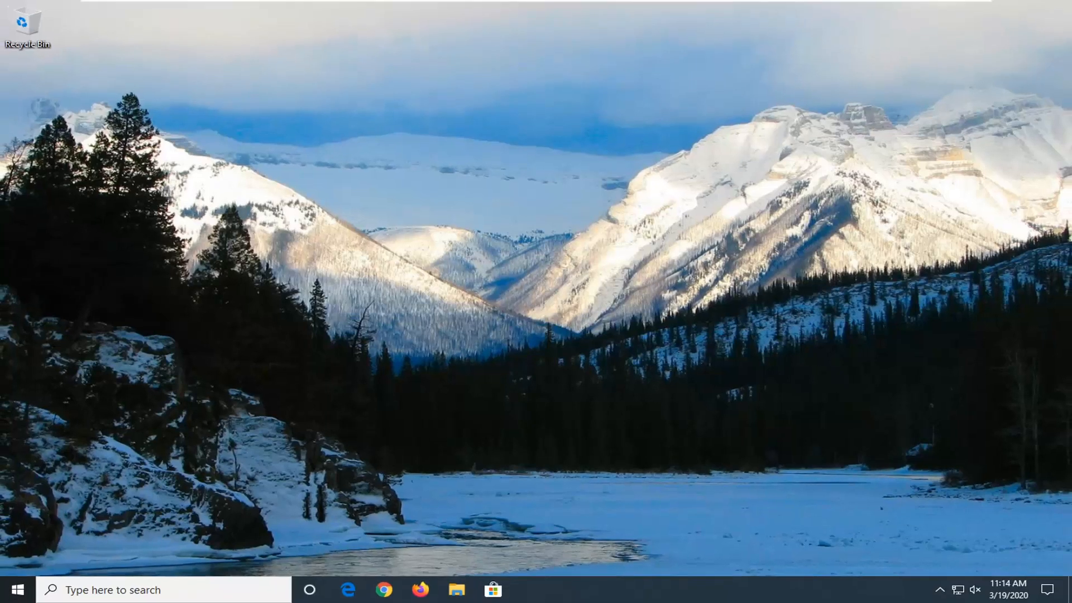